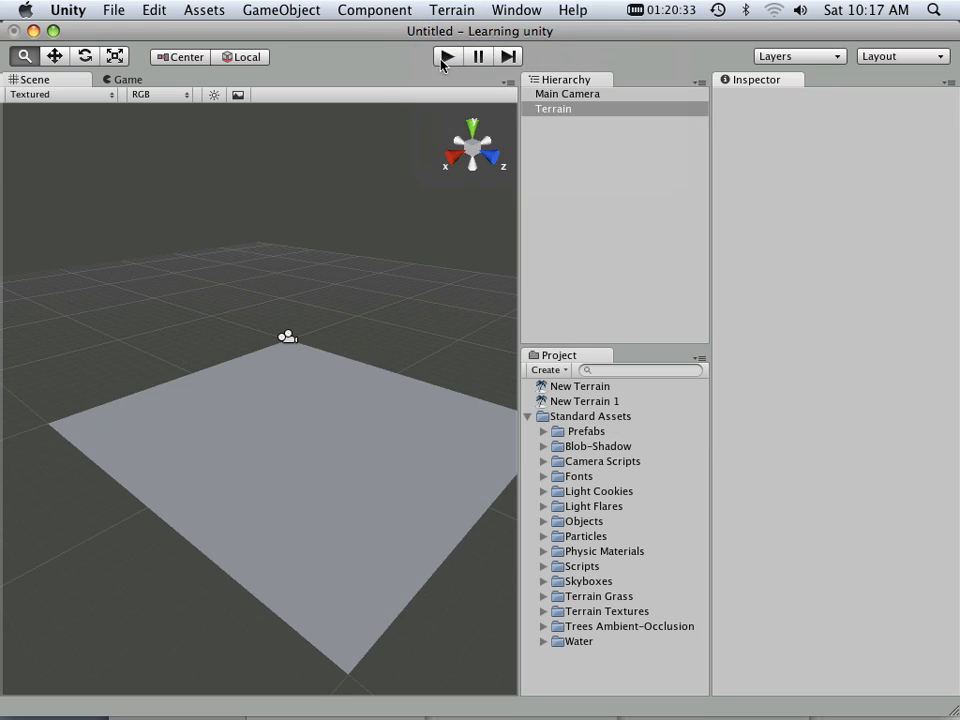
# - Select the Terrain to show its Raise / Lower Terrain sculpting settings
pyautogui.click(553, 108)
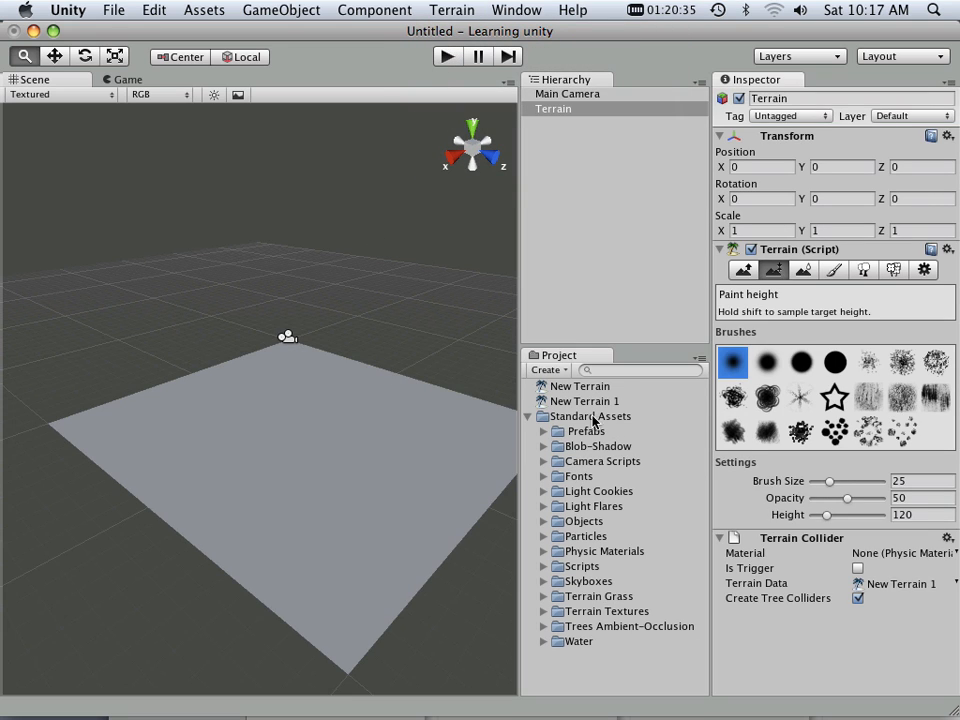
pyautogui.moveTo(350, 280)
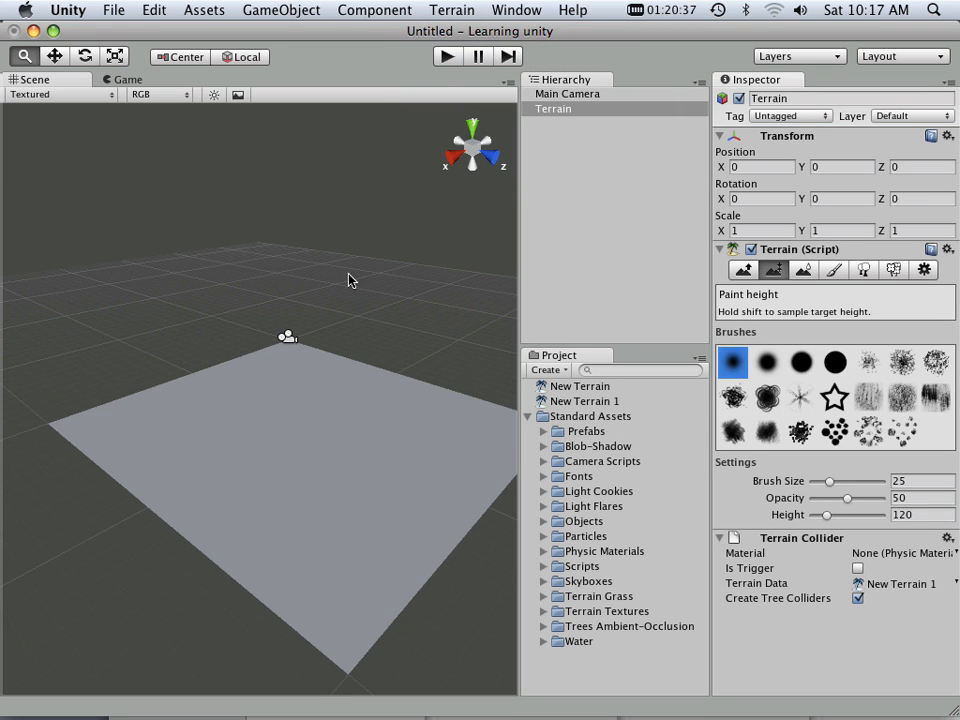
pyautogui.moveTo(410, 392)
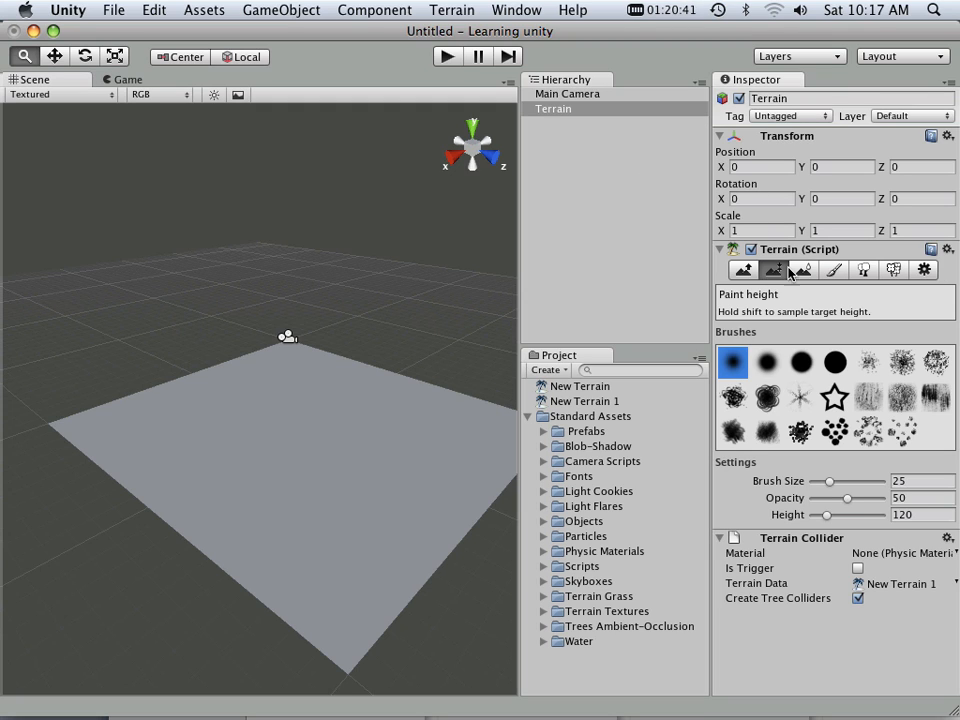
pyautogui.moveTo(744, 270)
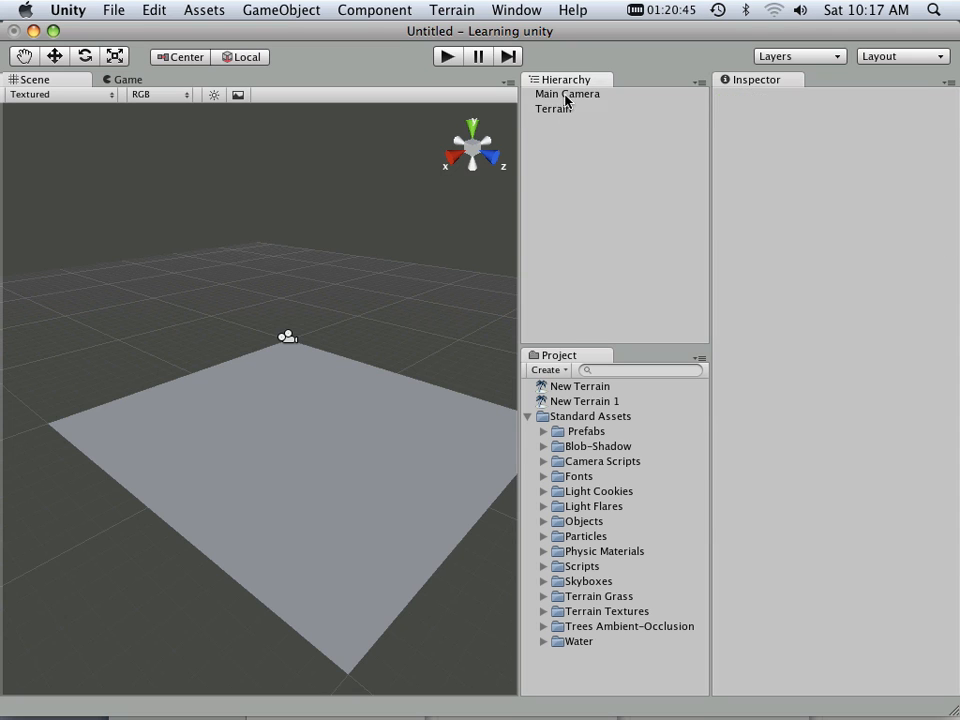
pyautogui.click(553, 108)
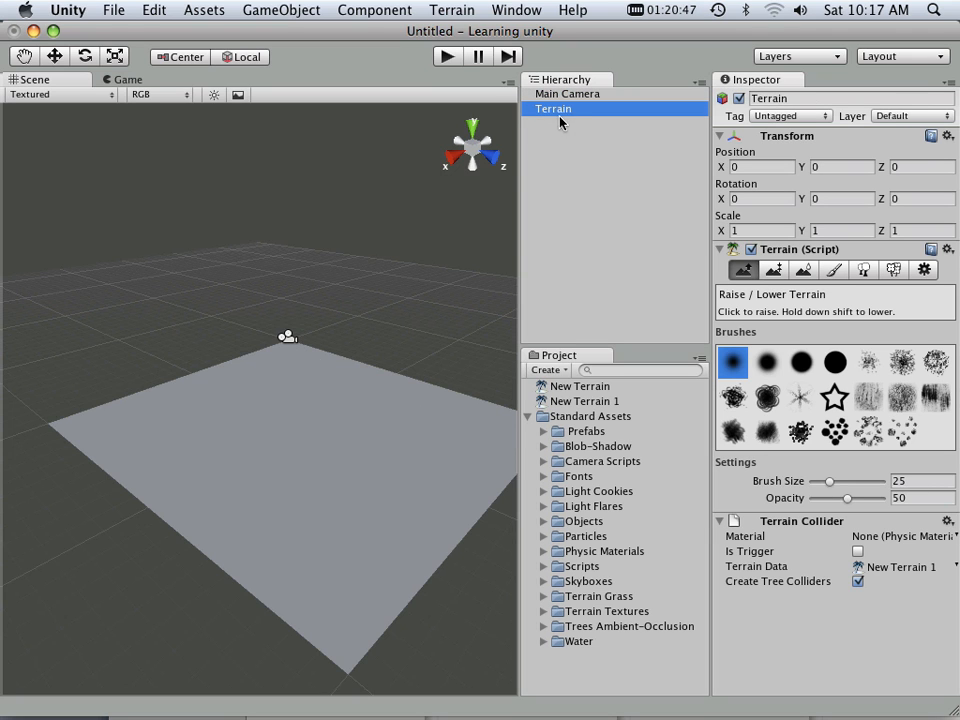
pyautogui.moveTo(634, 275)
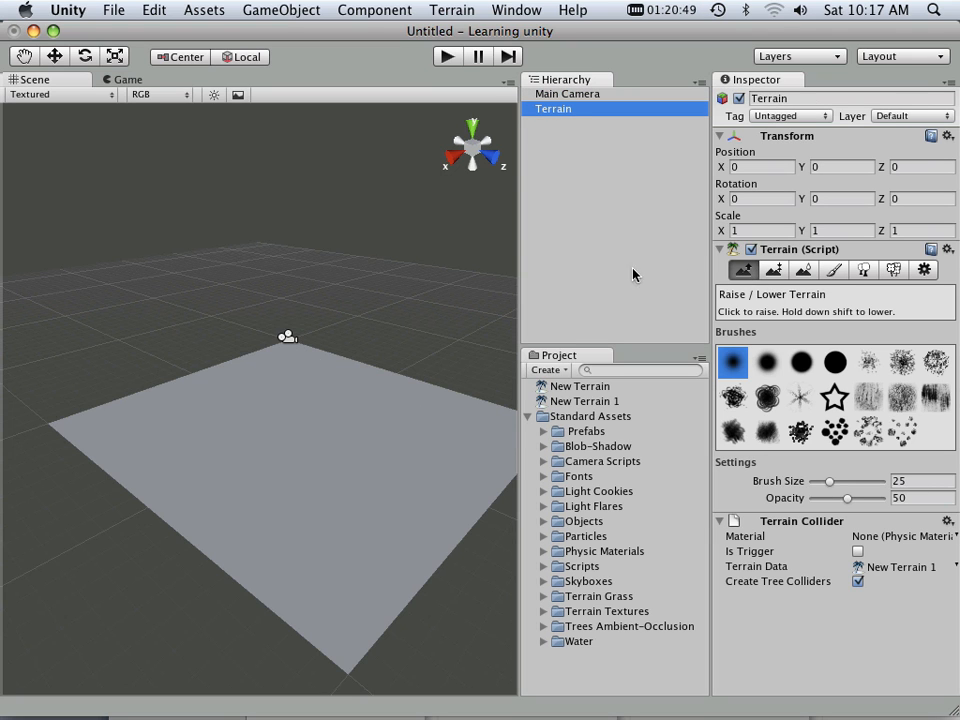
# - Raise rugged hills across the far side using the soft brush at size 100
pyautogui.click(766, 362)
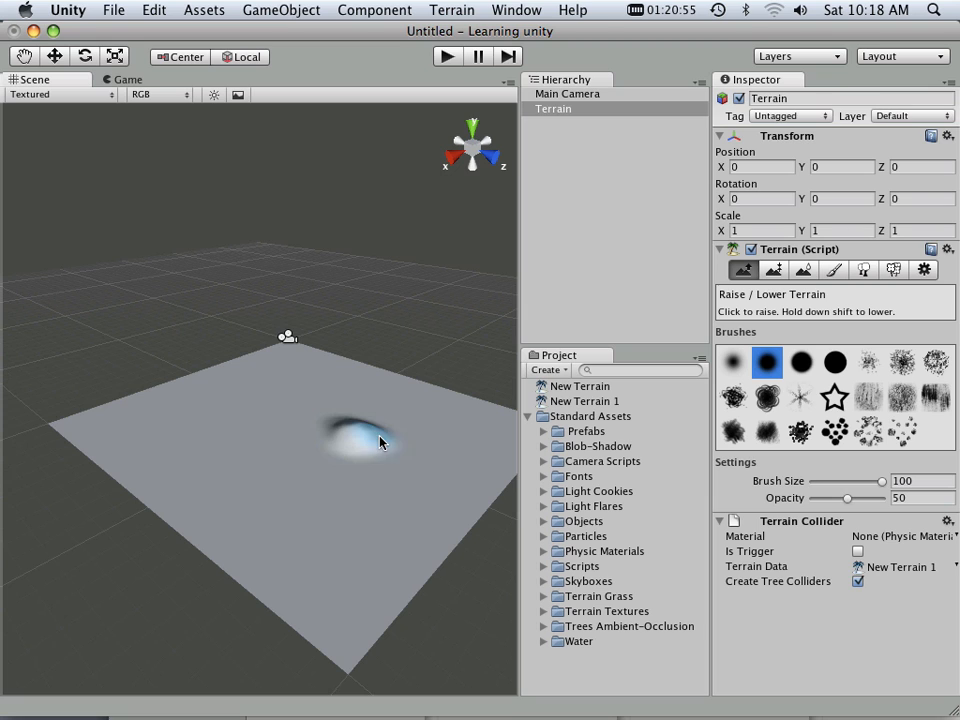
pyautogui.moveTo(380, 443); pyautogui.dragTo(370, 390)
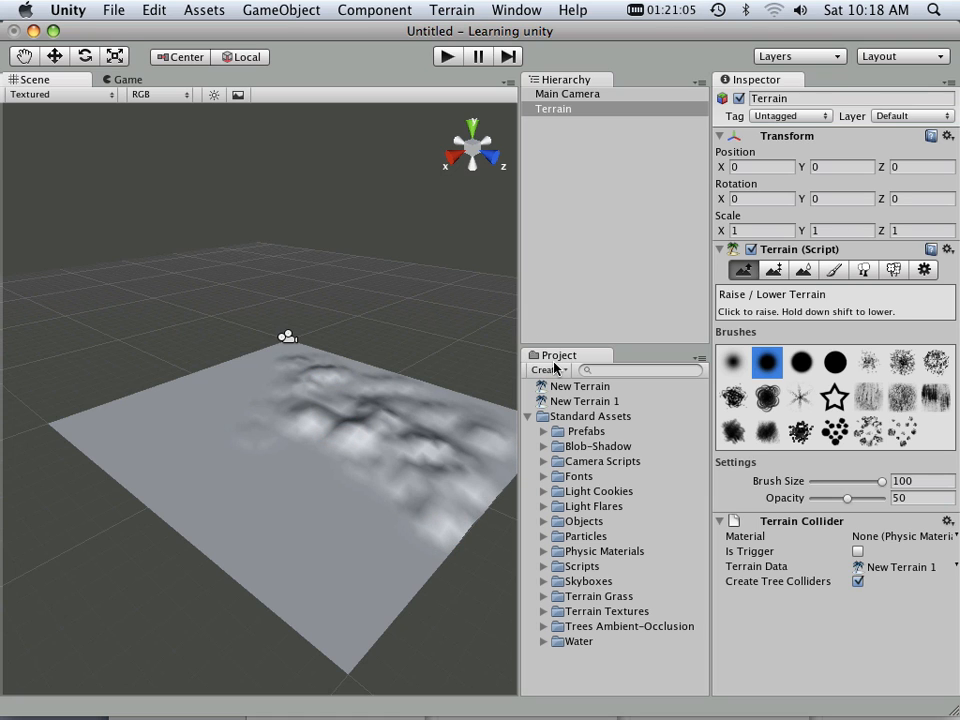
pyautogui.moveTo(728, 318)
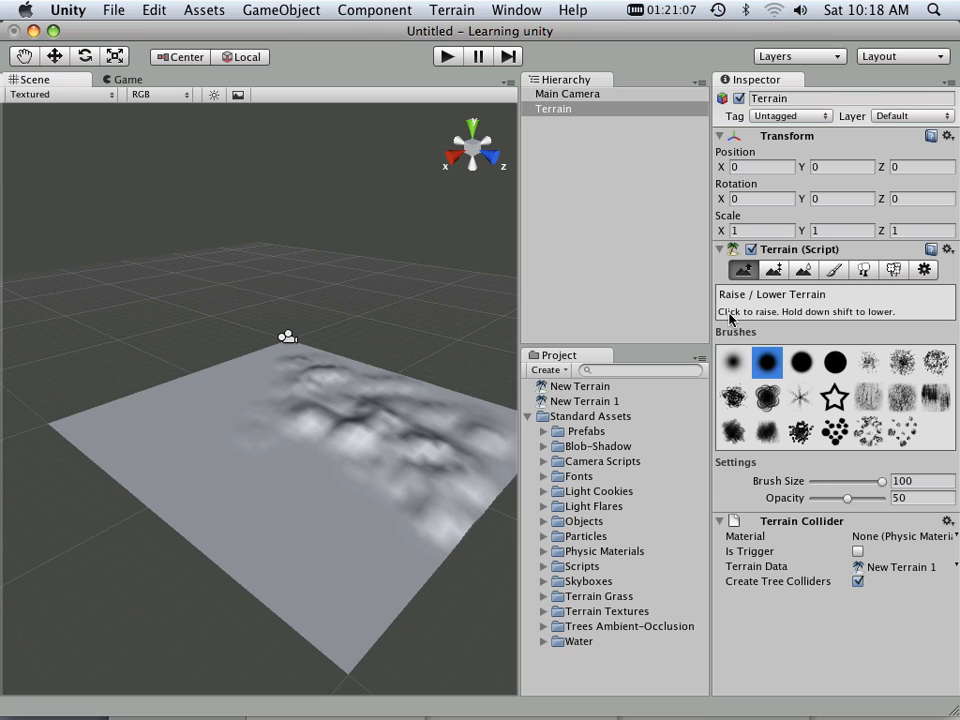
pyautogui.click(343, 468)
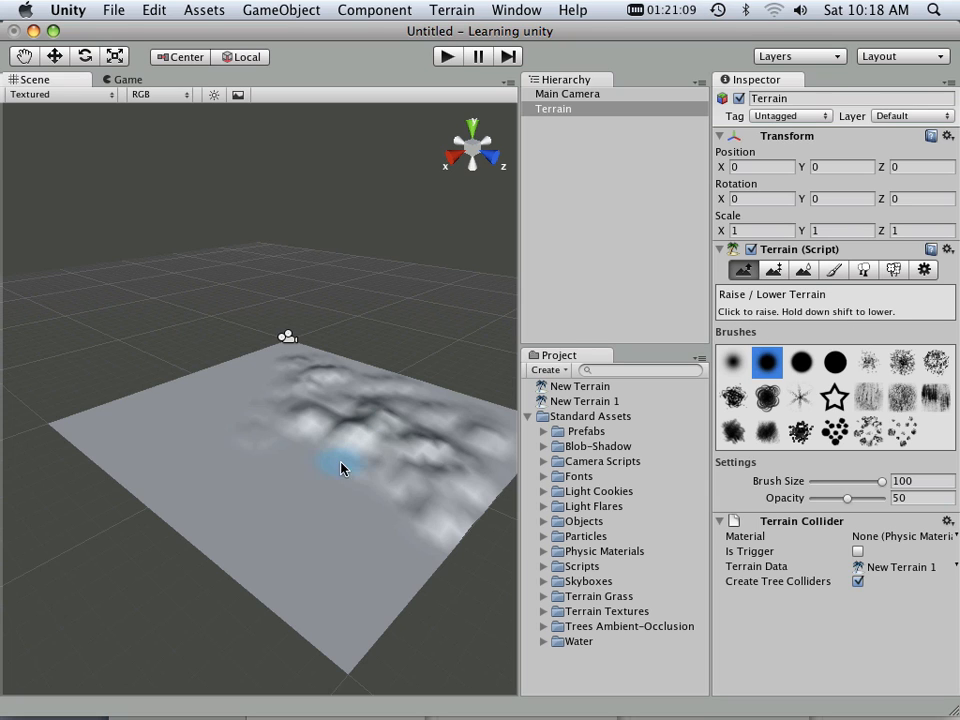
pyautogui.moveTo(340, 468); pyautogui.dragTo(392, 514)
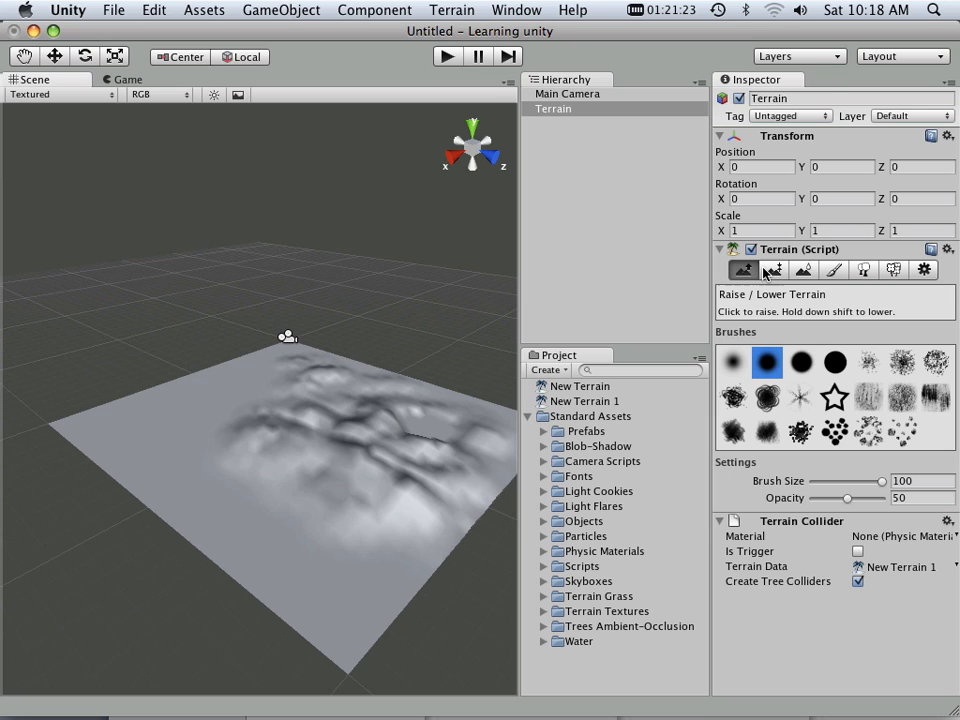
# - Switch to Paint Height at maximum height 600 and raise a ridge near the left edge
pyautogui.click(773, 270)
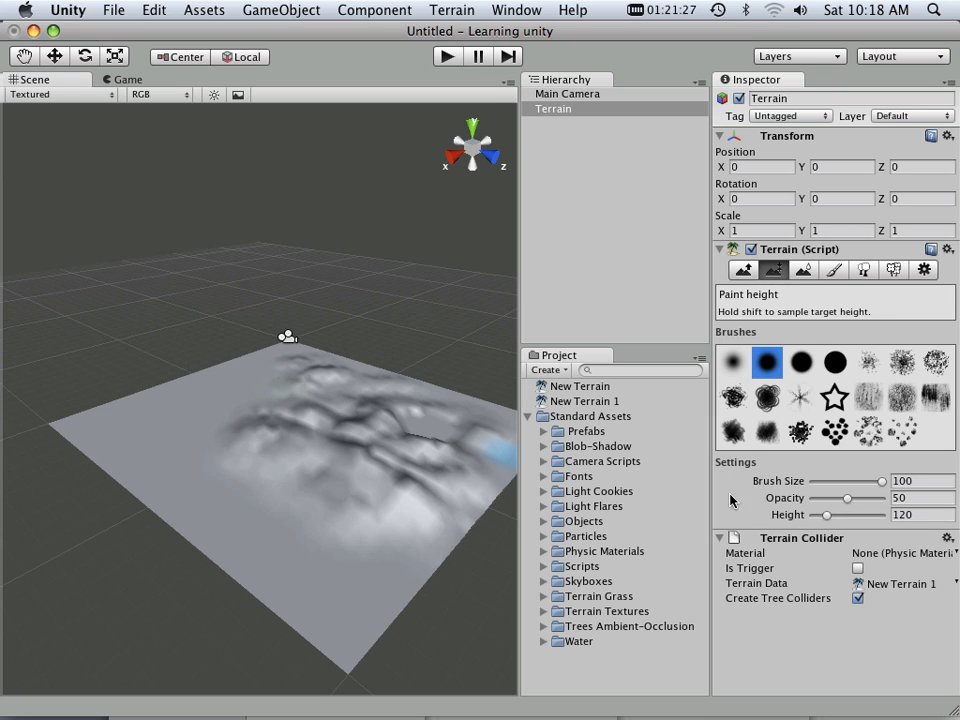
pyautogui.moveTo(825, 514); pyautogui.dragTo(860, 514)
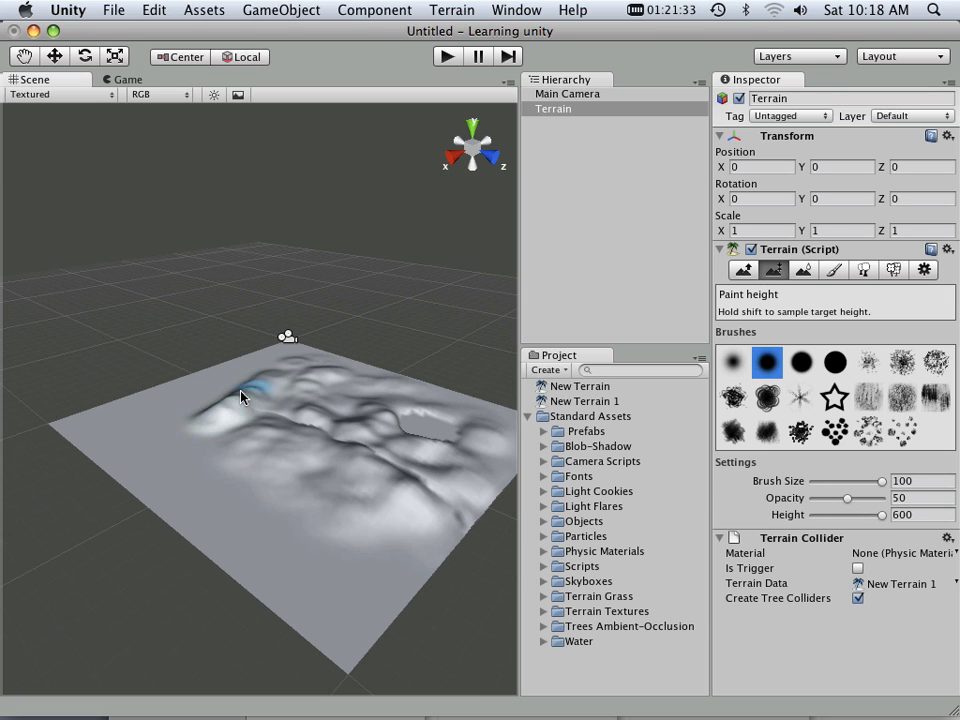
pyautogui.click(185, 400)
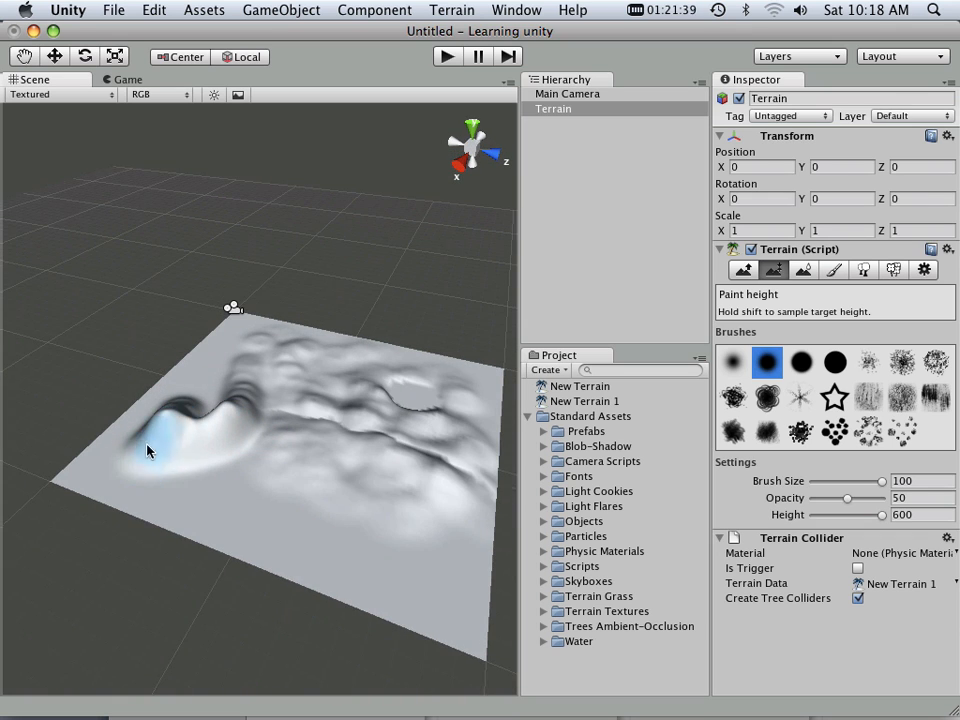
# - Raise two side-by-side flat-topped plateaus on the left with the hard round brush
pyautogui.click(834, 363)
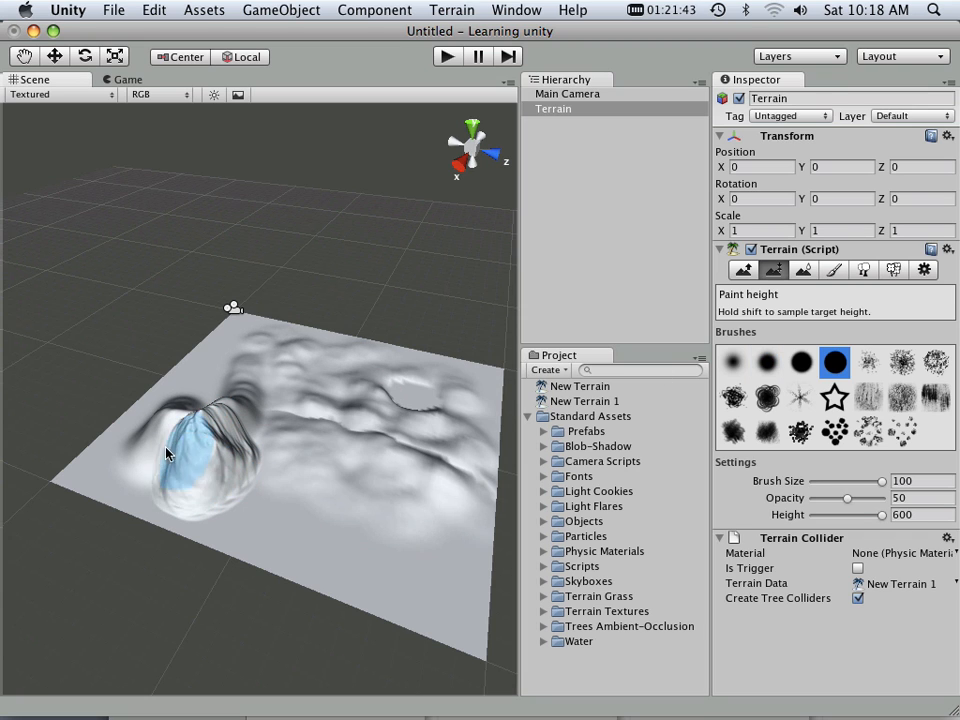
pyautogui.click(168, 442)
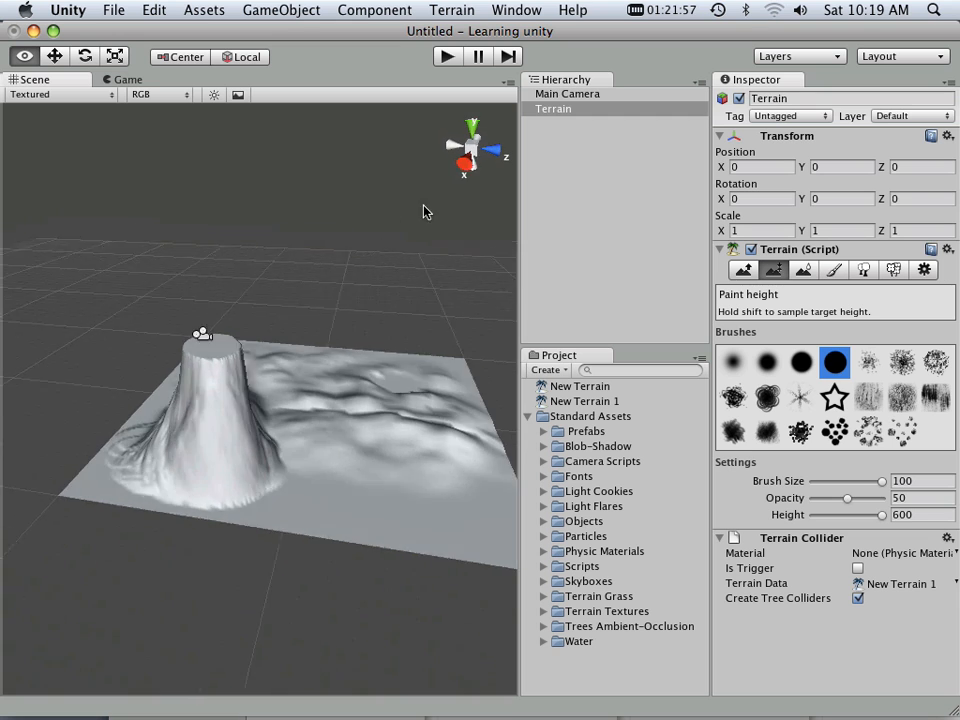
pyautogui.moveTo(423, 211); pyautogui.dragTo(290, 218)
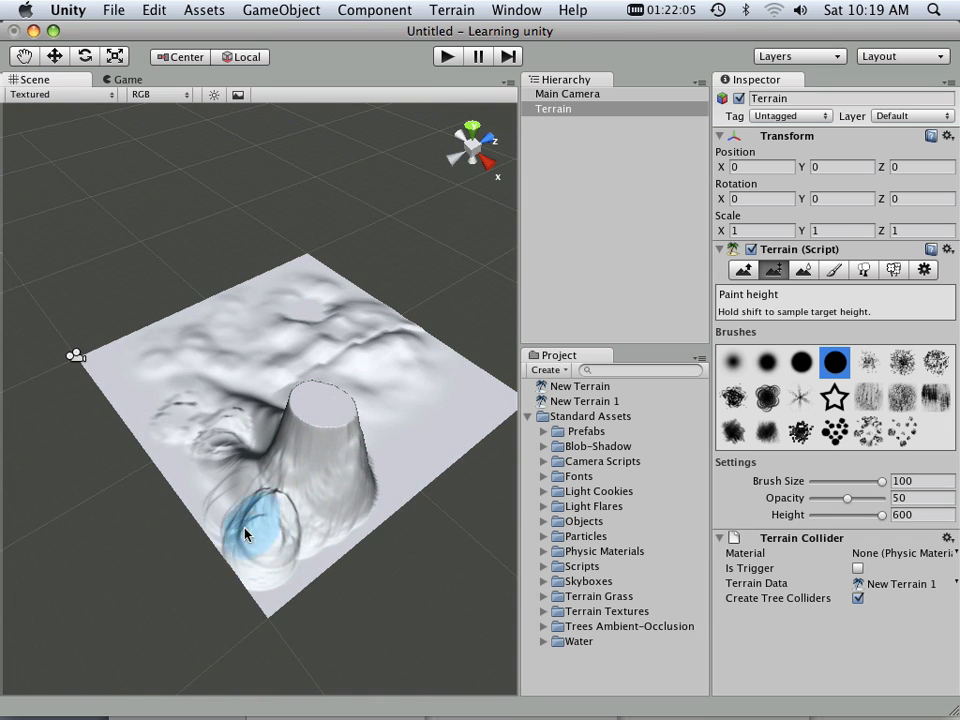
pyautogui.click(255, 535)
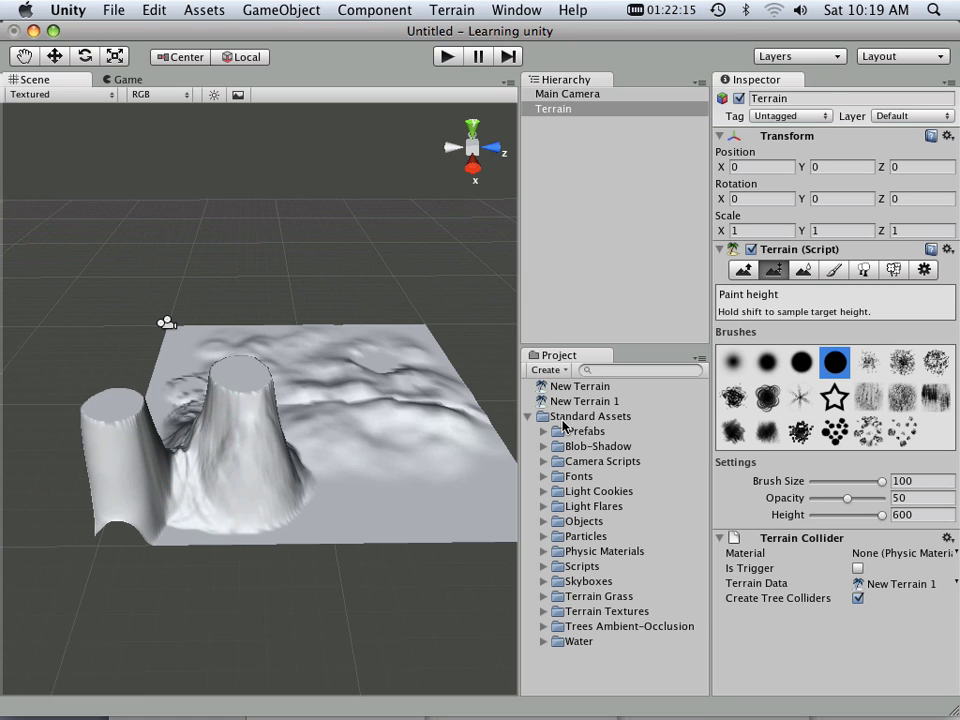
# - Shrink the brush to join the two plateaus with a narrow high wall, then zoom out
pyautogui.moveTo(880, 481); pyautogui.dragTo(848, 481)
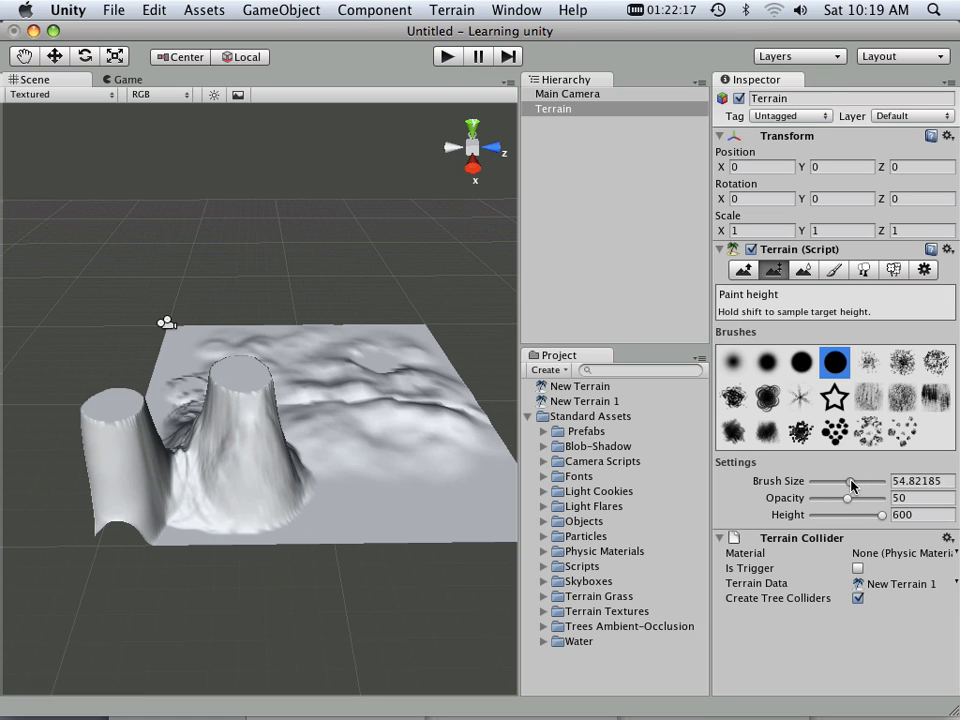
pyautogui.moveTo(857, 481); pyautogui.dragTo(840, 481)
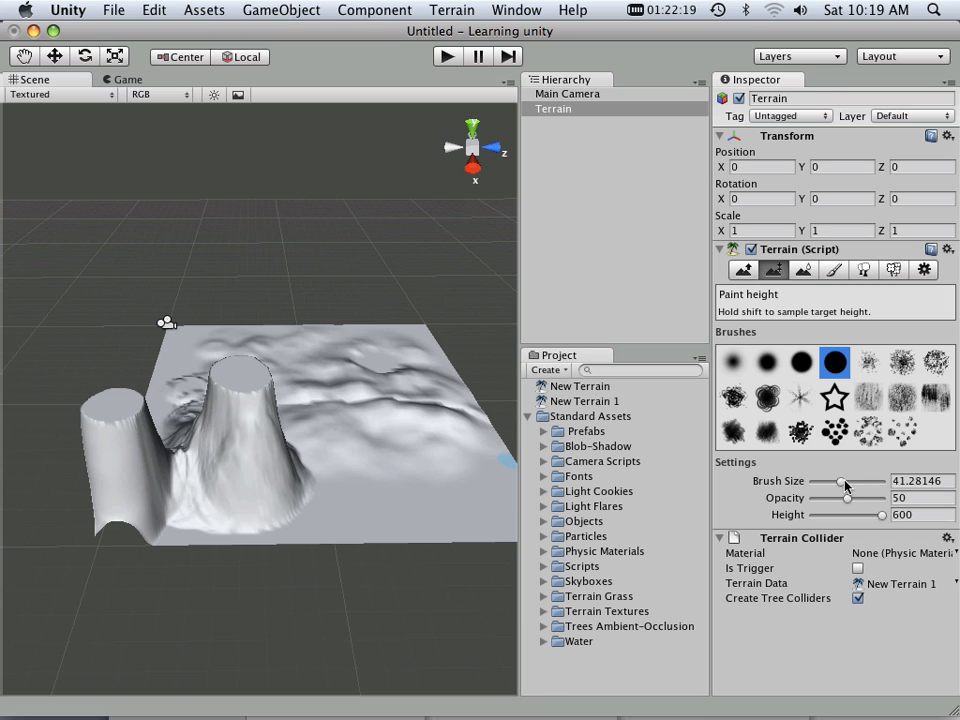
pyautogui.moveTo(845, 481); pyautogui.dragTo(822, 481)
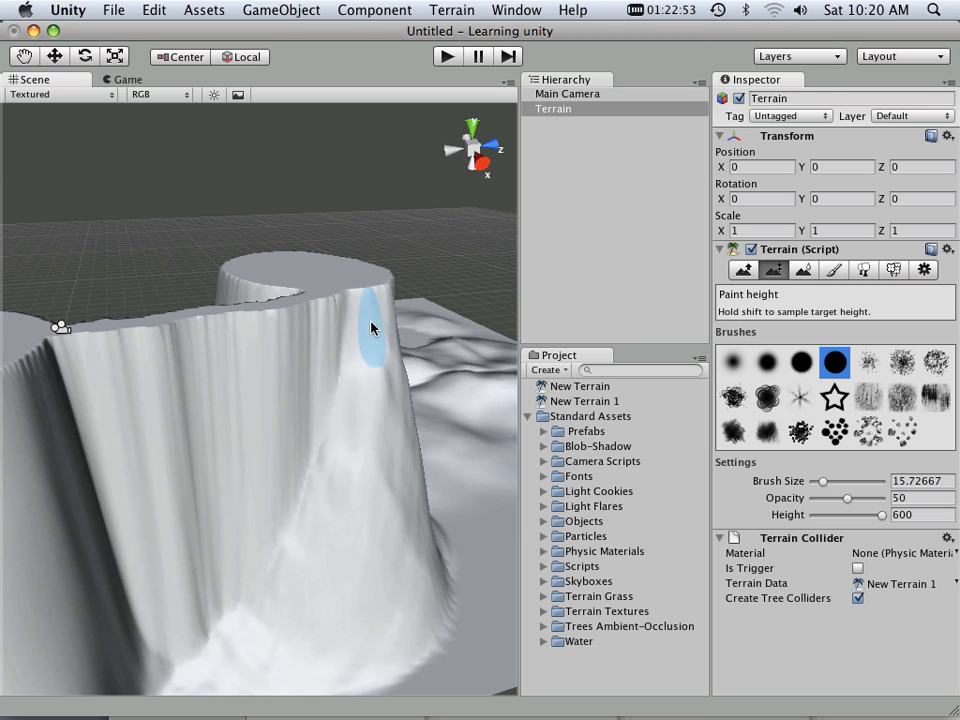
pyautogui.moveTo(362, 338)
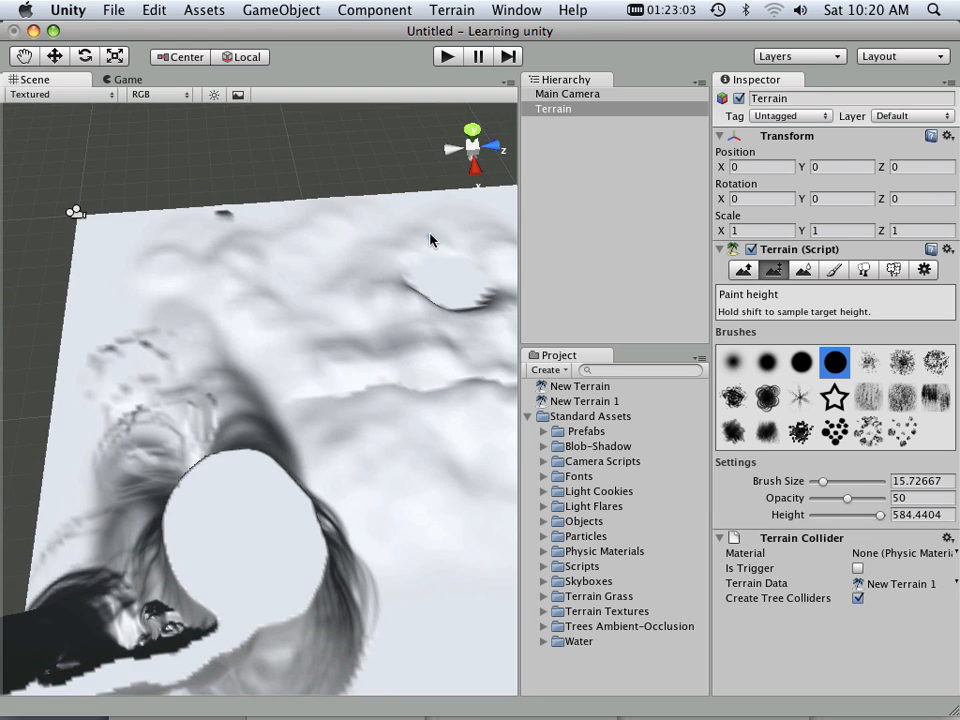
pyautogui.moveTo(430, 240); pyautogui.dragTo(375, 302)
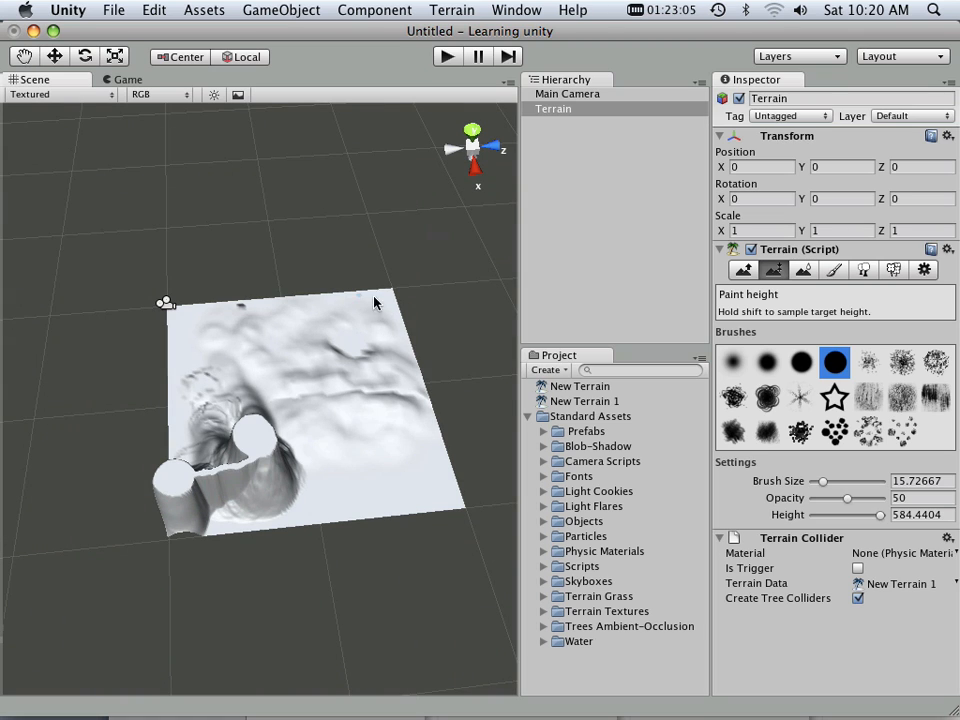
pyautogui.click(833, 269)
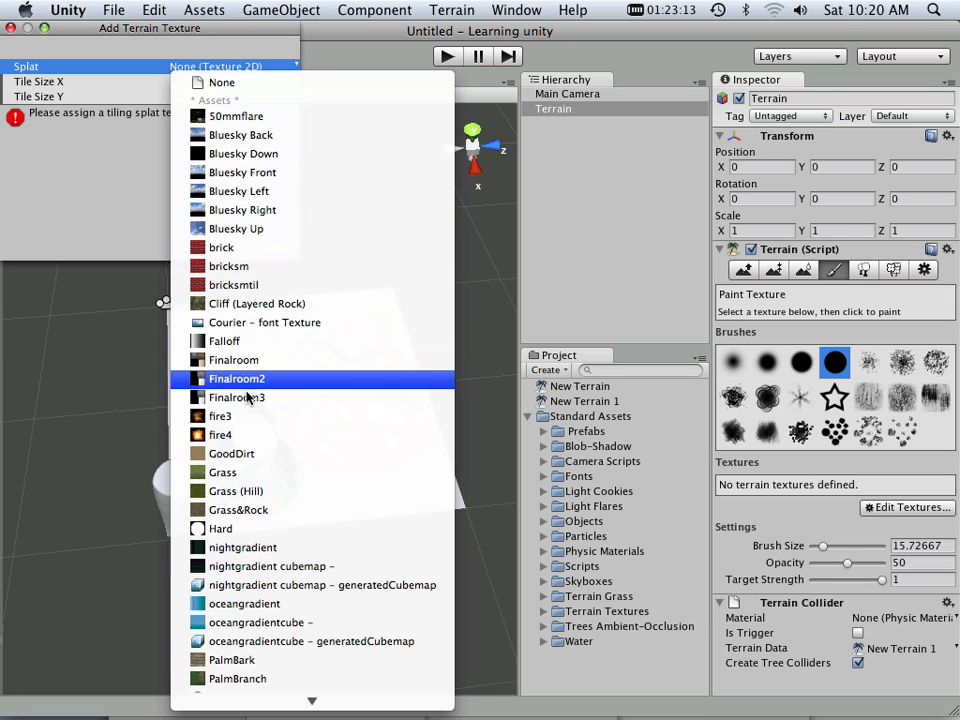
# - Add Grass&Rock as the terrain's first texture, covering the whole landscape
pyautogui.click(238, 509)
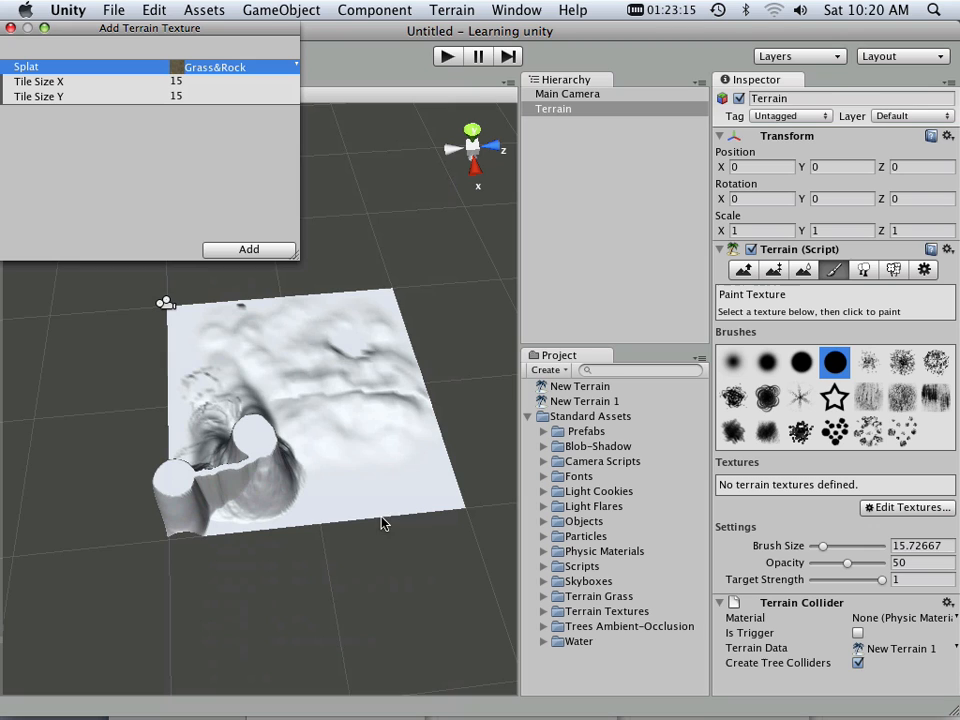
pyautogui.click(248, 249)
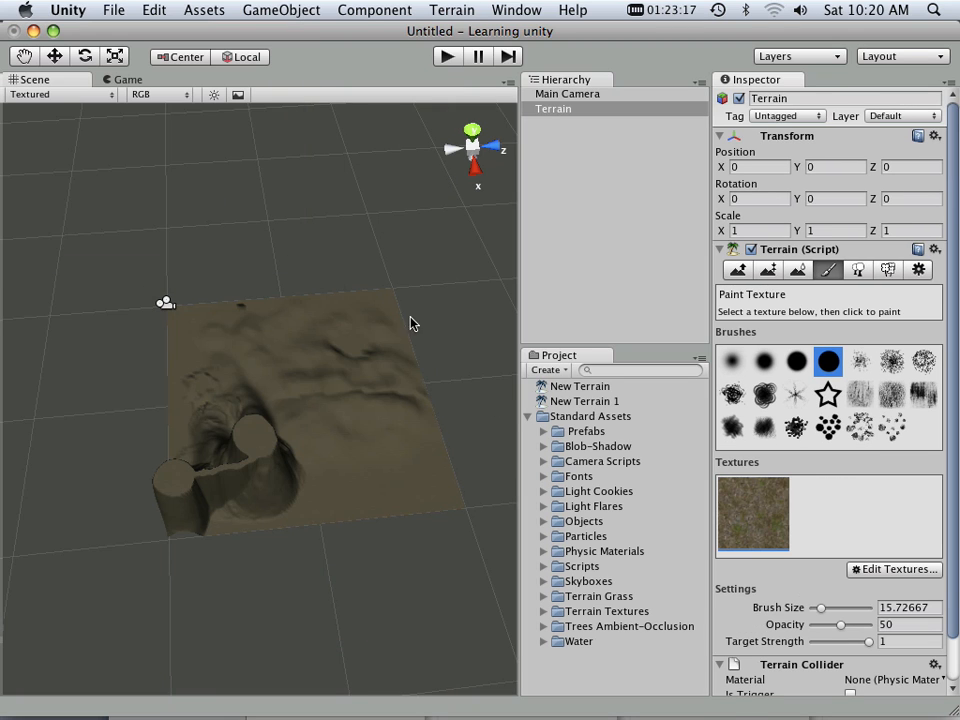
pyautogui.moveTo(342, 422)
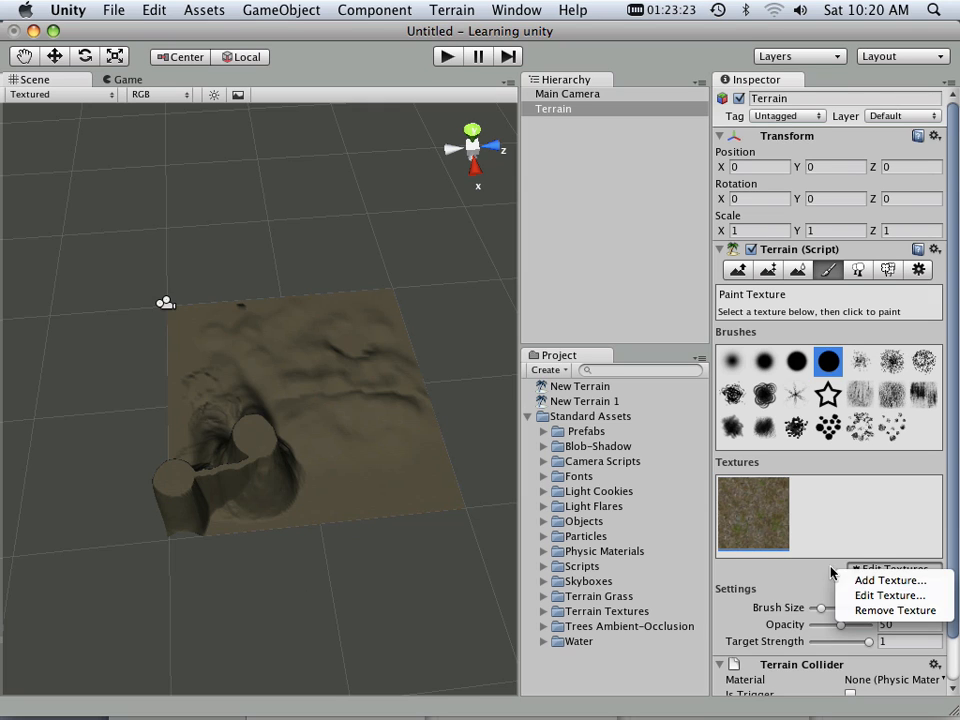
# - Add the Grass (Hill) texture and paint green patches along the terrain's front edge
pyautogui.click(889, 580)
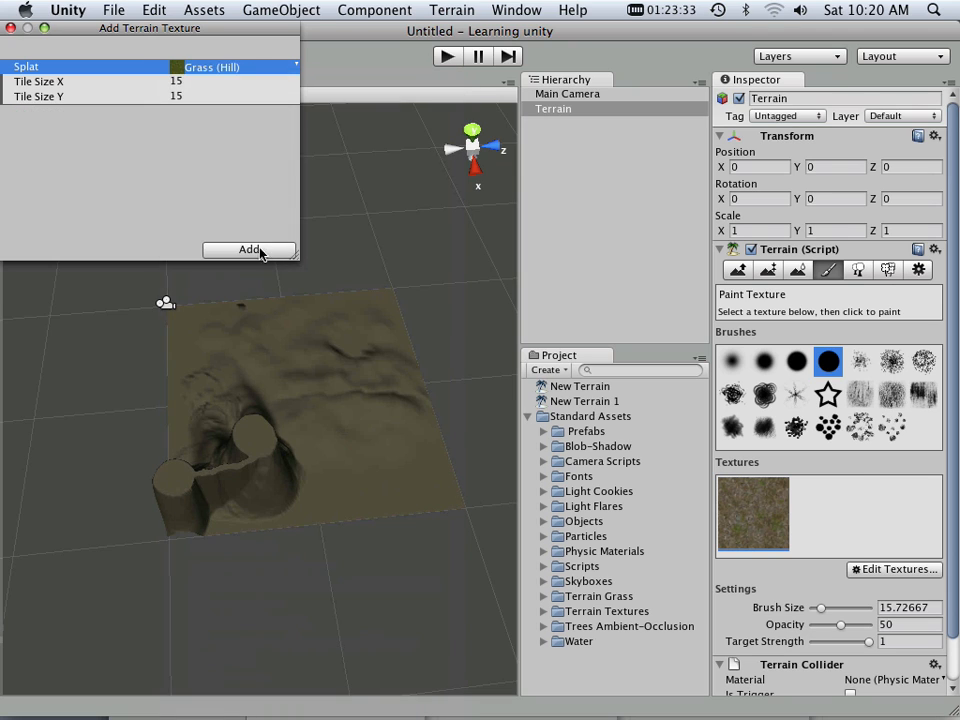
pyautogui.click(249, 249)
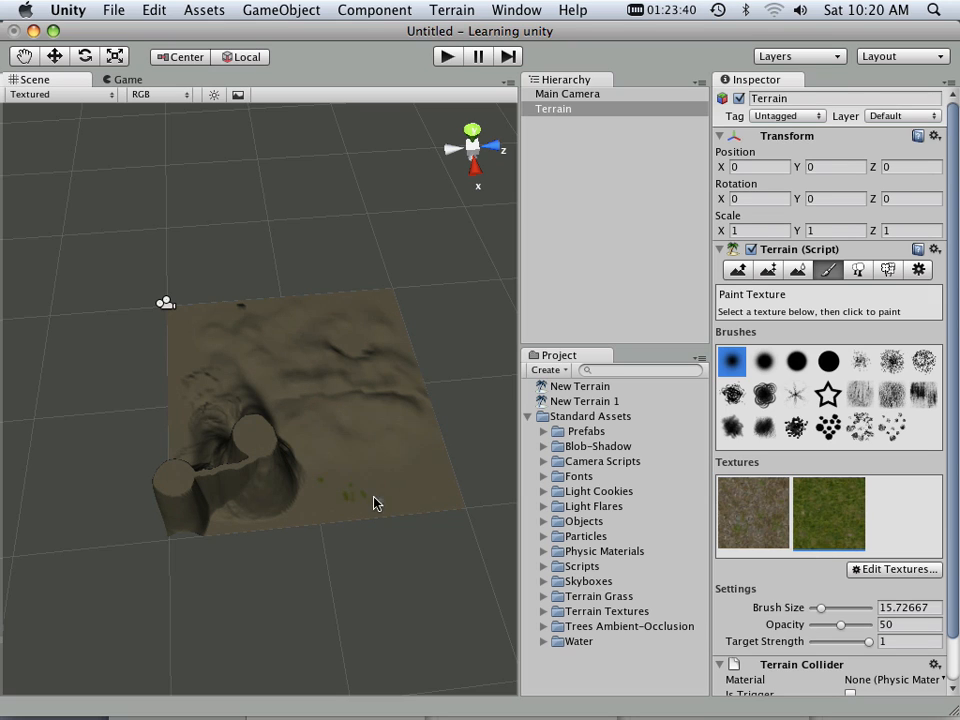
pyautogui.moveTo(822, 608); pyautogui.dragTo(870, 608)
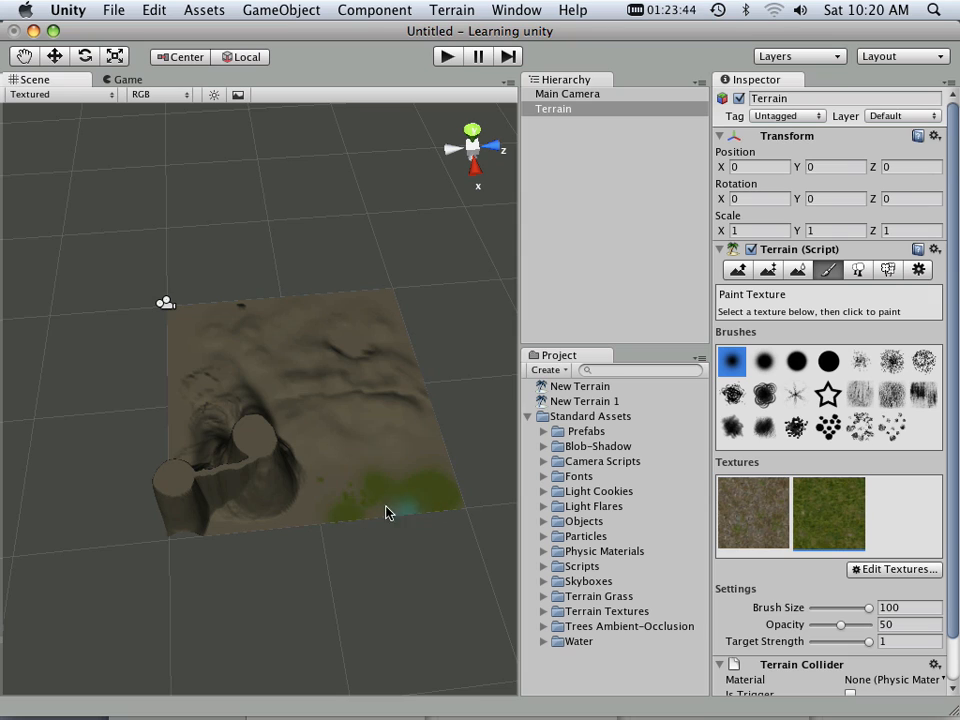
pyautogui.click(378, 457)
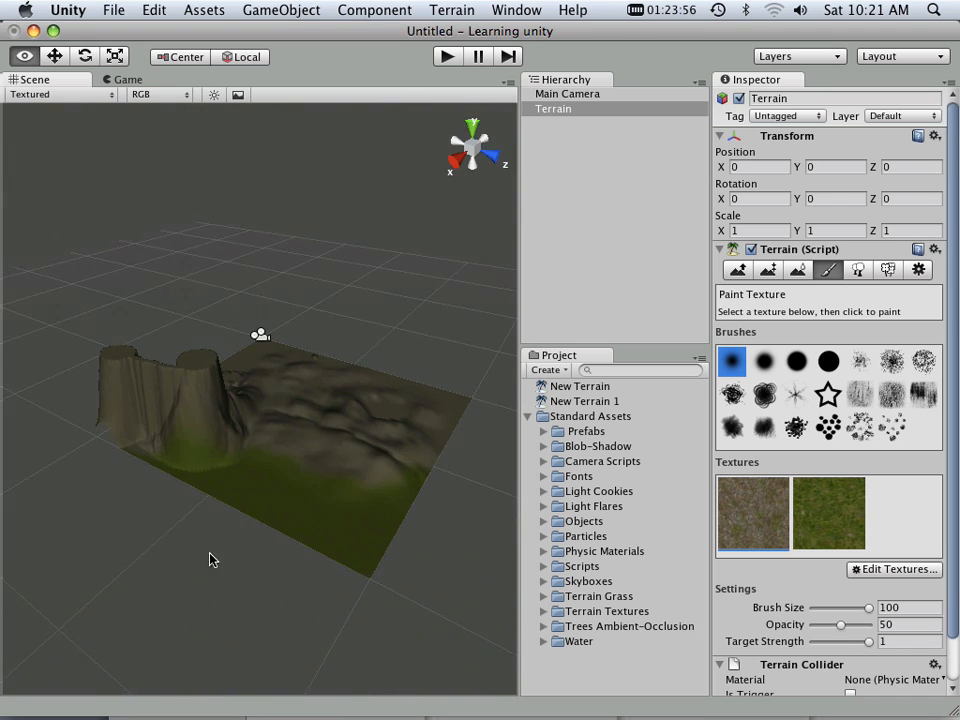
pyautogui.moveTo(210, 560); pyautogui.dragTo(30, 556)
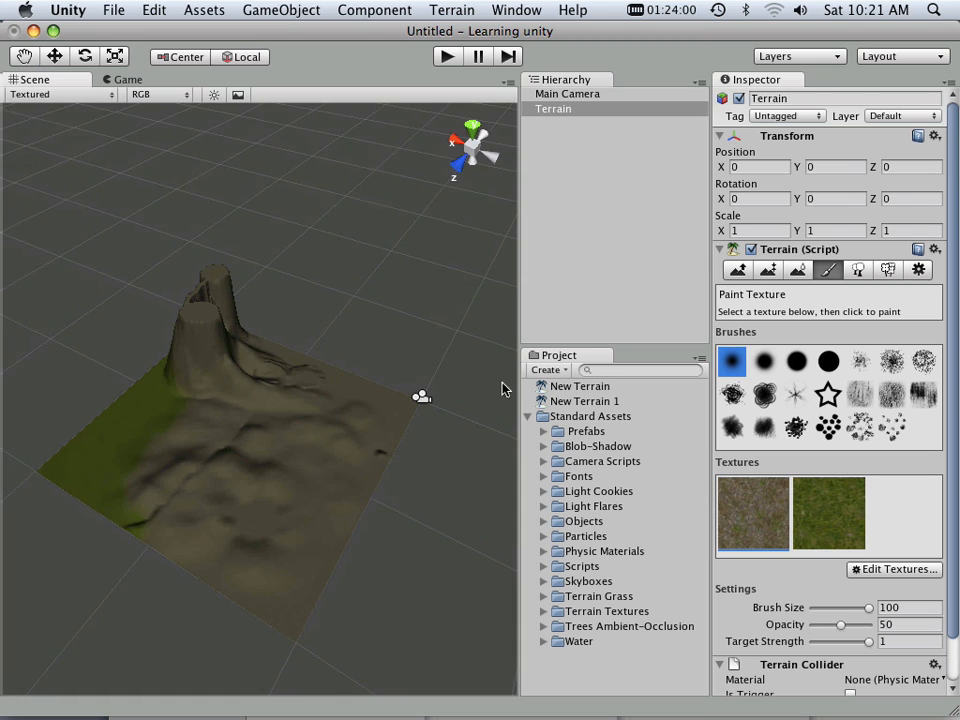
pyautogui.moveTo(903, 295)
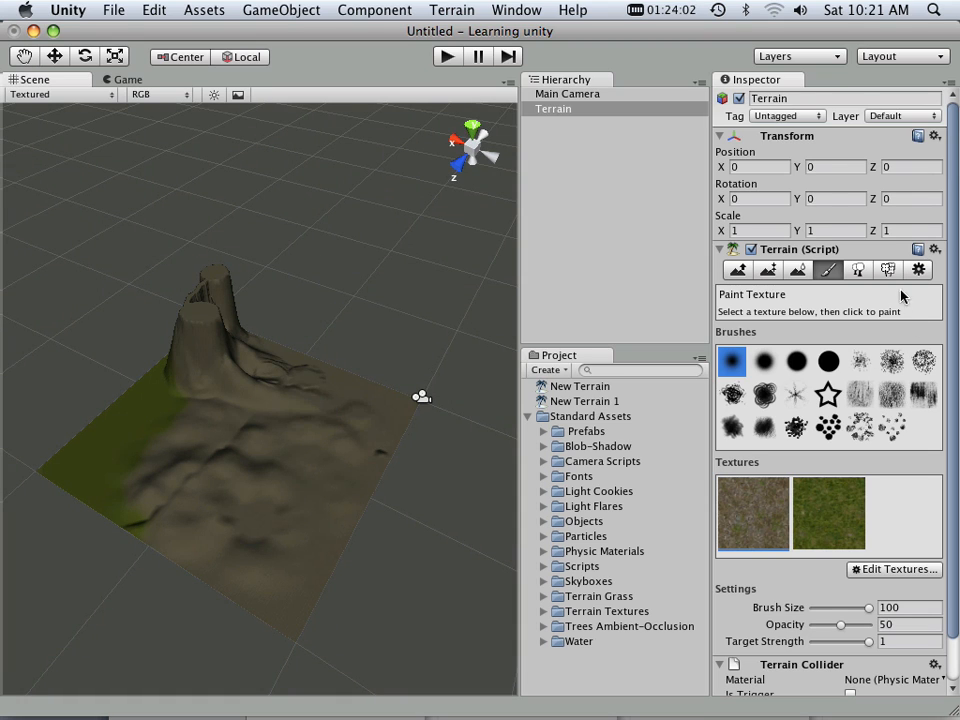
# - Register the Palm prefab as a new terrain tree type in Place Trees
pyautogui.click(863, 270)
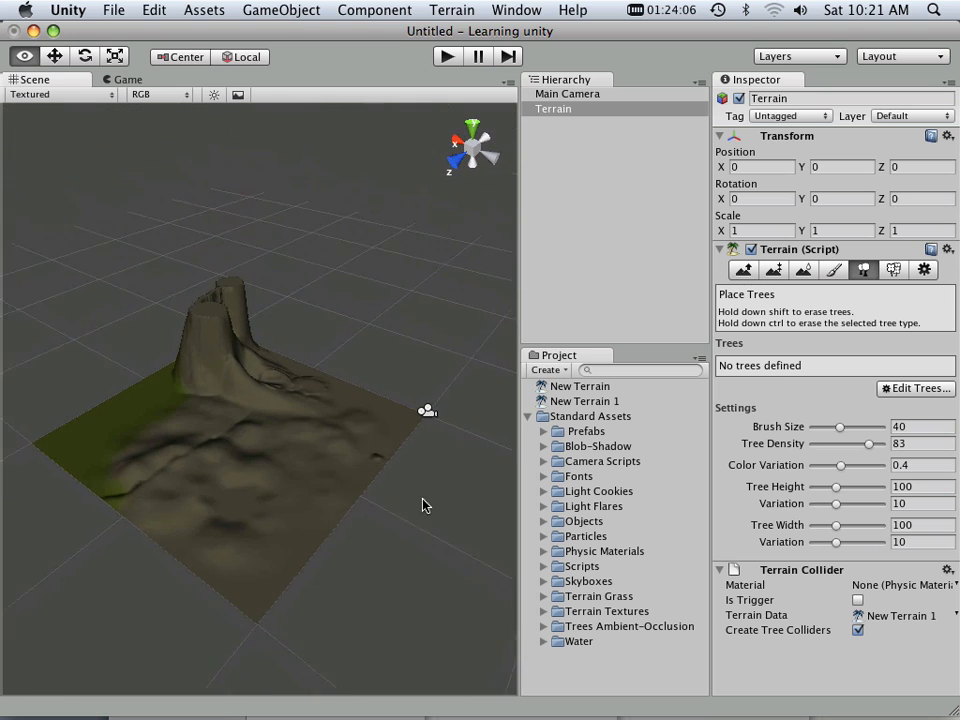
pyautogui.click(914, 388)
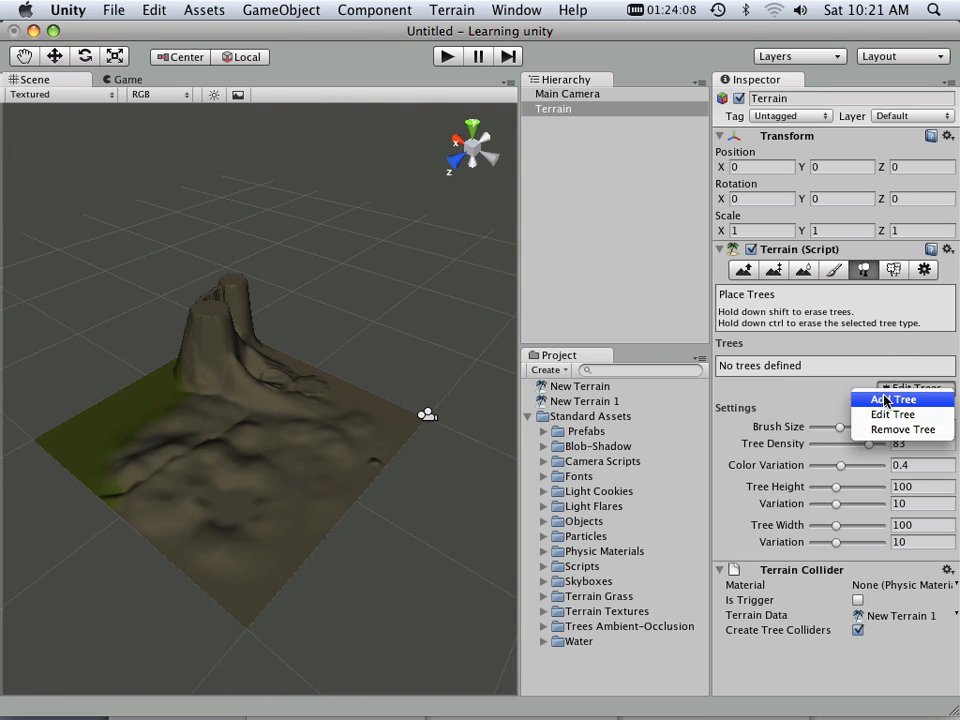
pyautogui.click(889, 399)
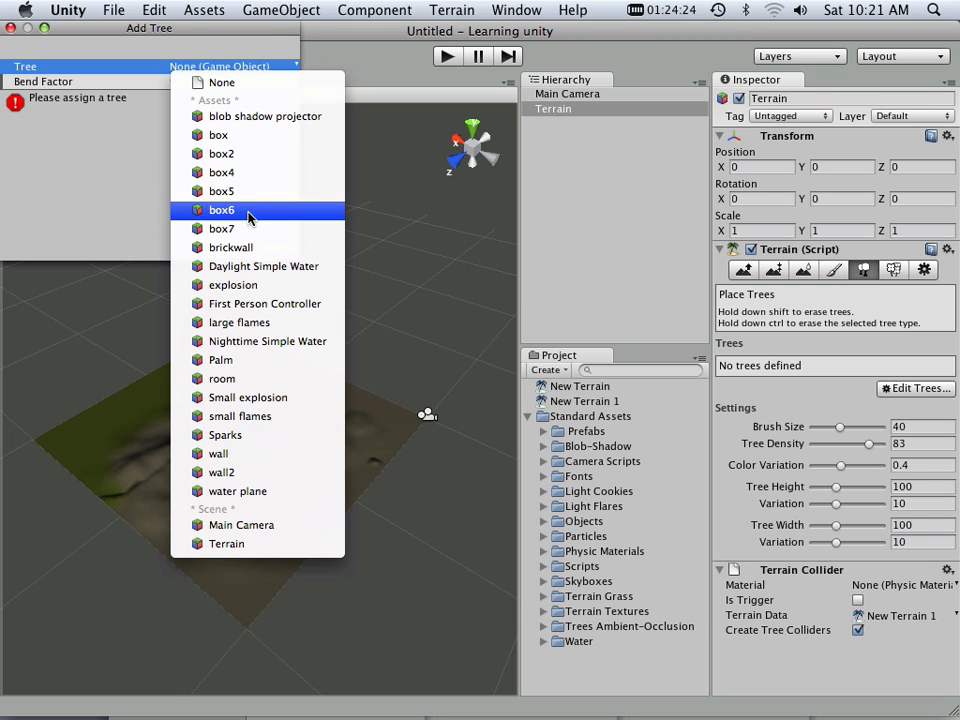
pyautogui.moveTo(250, 266)
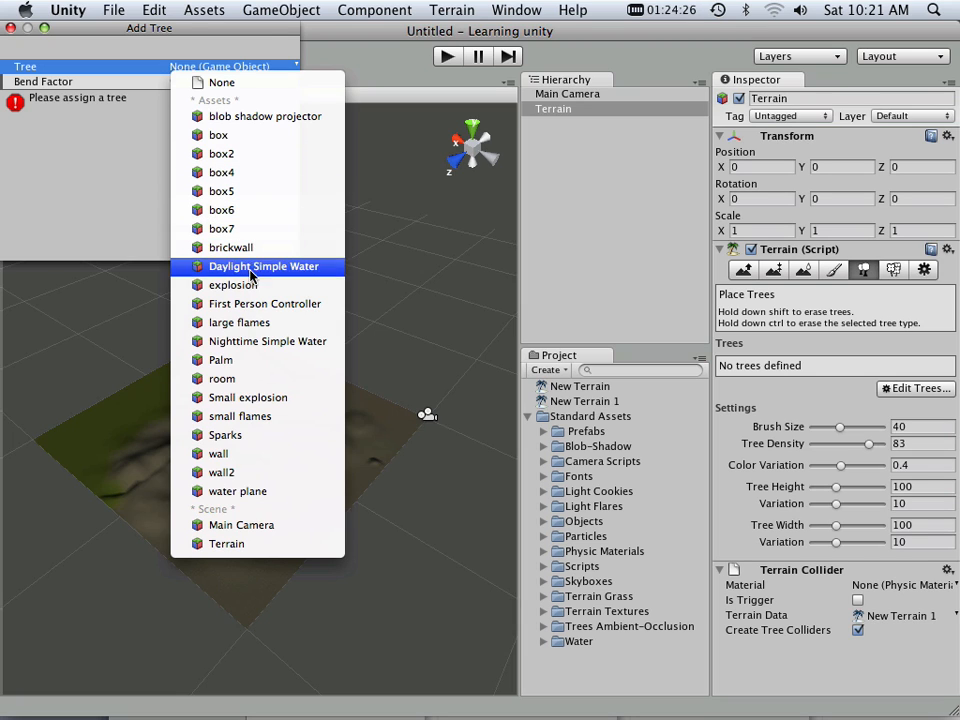
pyautogui.click(220, 359)
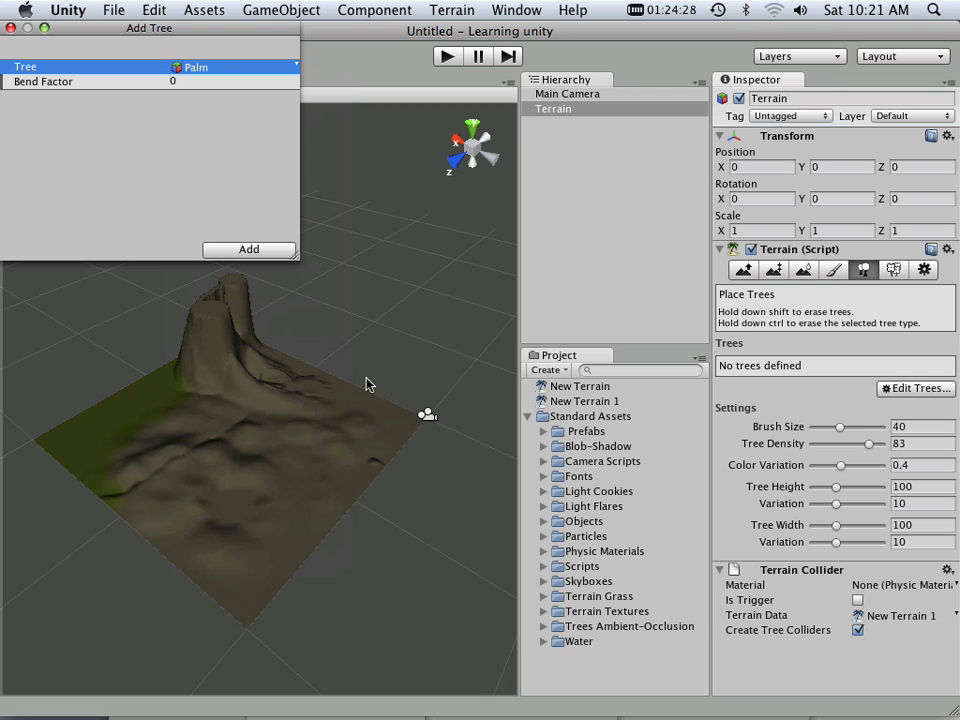
pyautogui.click(248, 249)
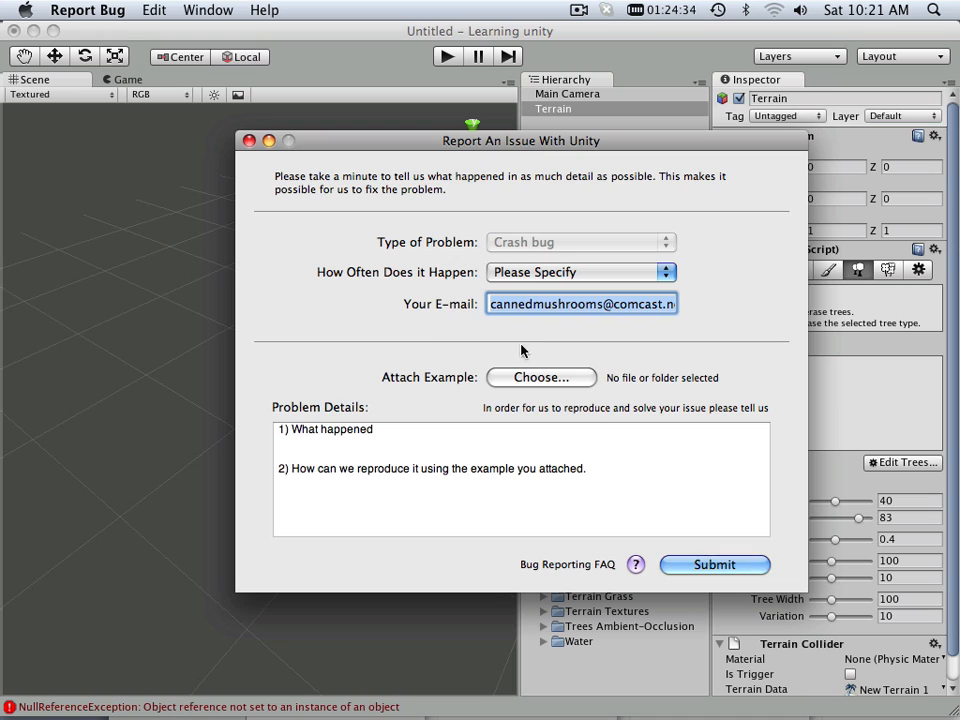
pyautogui.moveTo(297, 184)
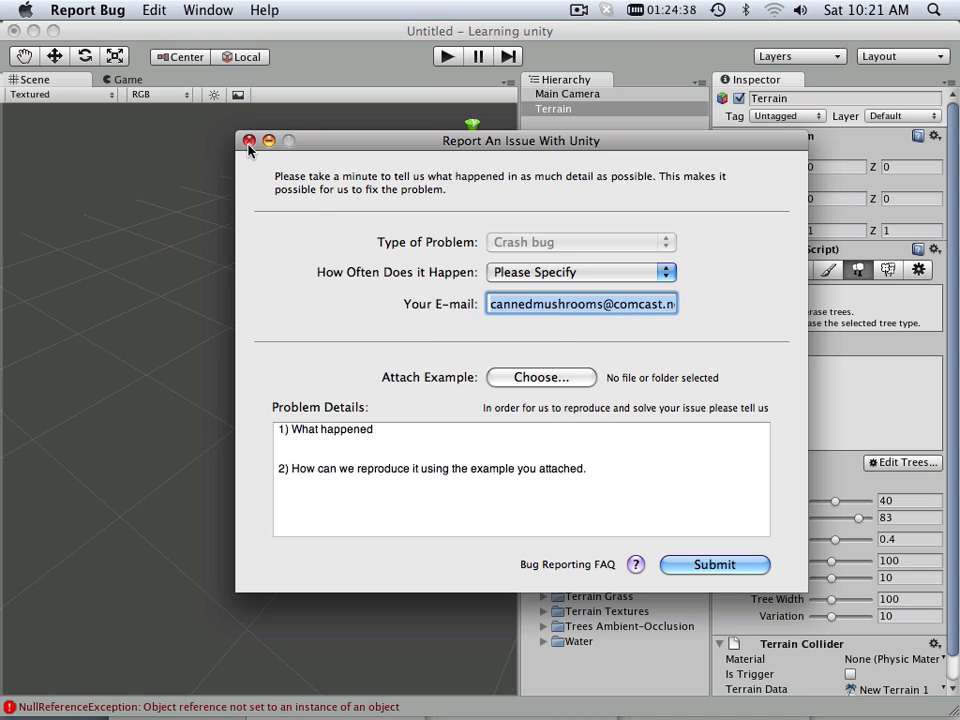
# - Drag the crash report window down to reveal Palm in the terrain's tree list
pyautogui.moveTo(521, 140); pyautogui.dragTo(367, 379)
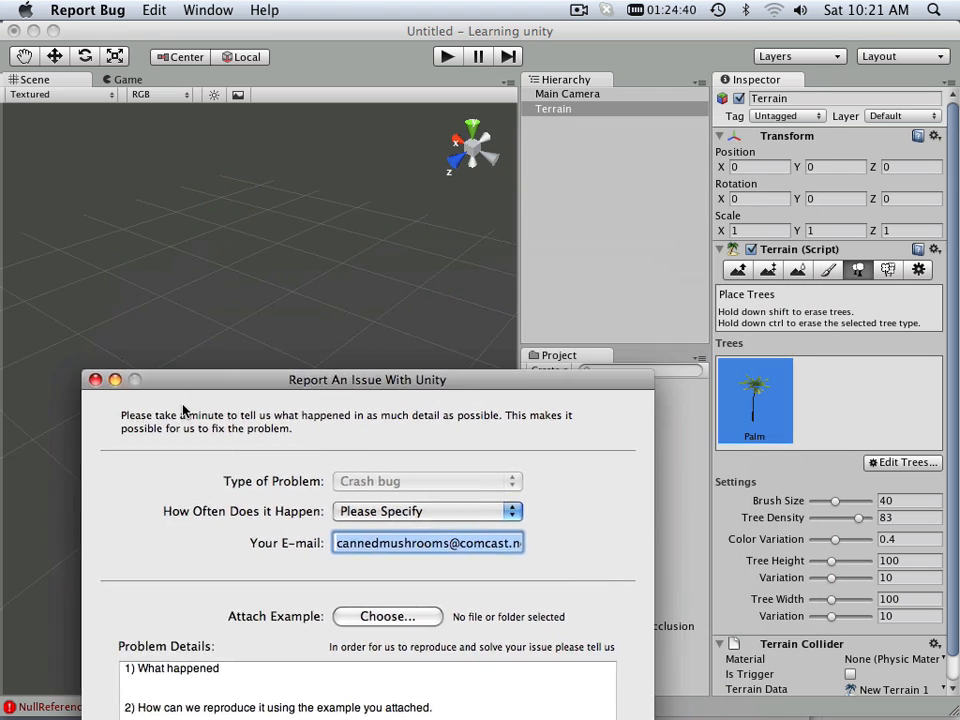